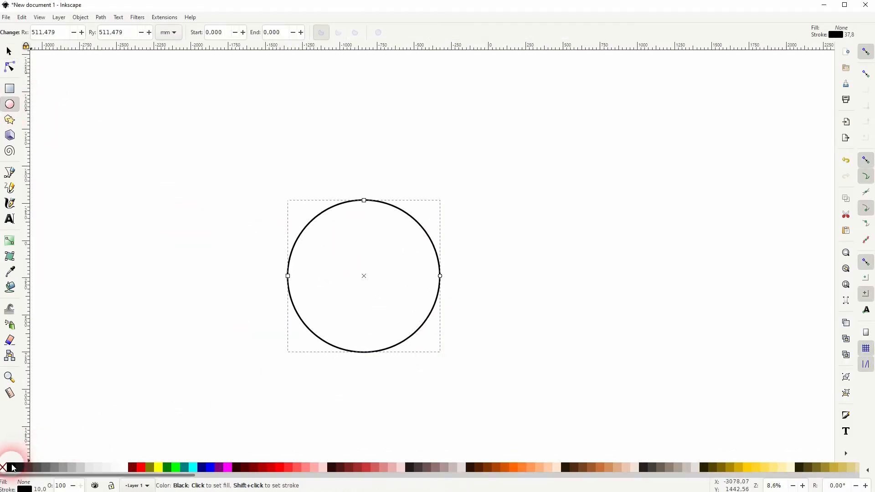
Fill the circle solid black and snap its rotation centre to the circle's top point on the guide.
click(12, 468)
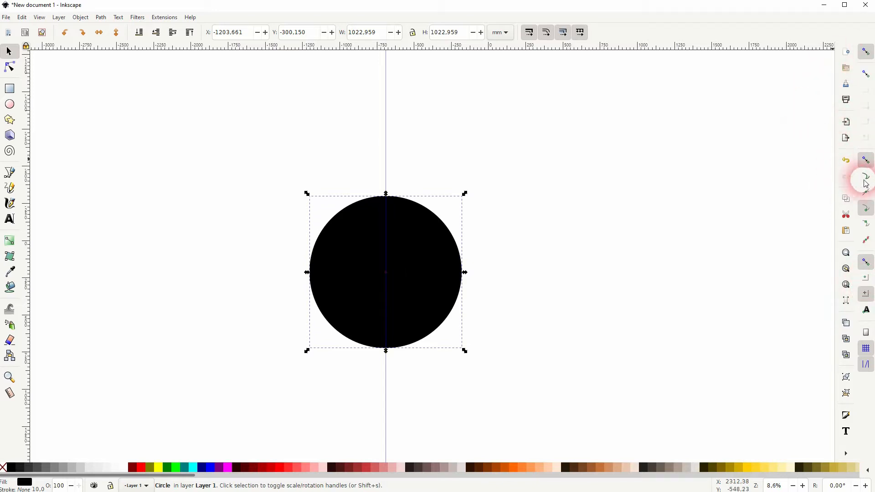
mouse_move(539, 272)
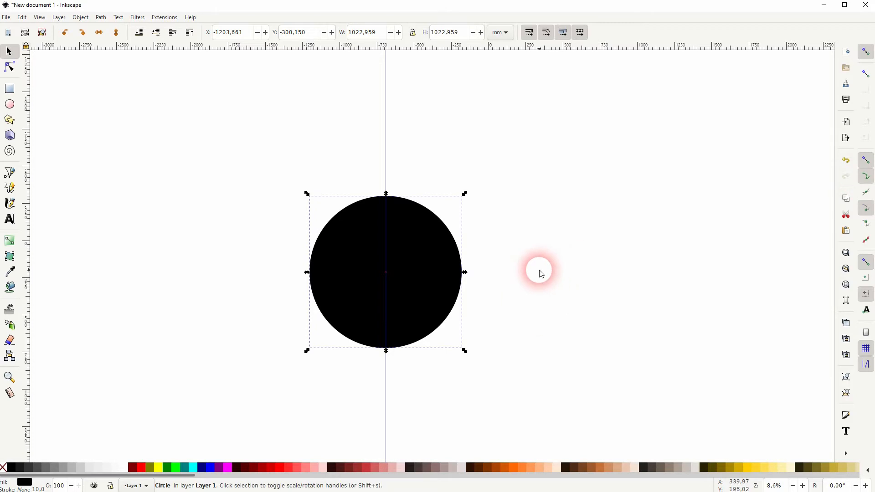
drag(540, 272, 386, 243)
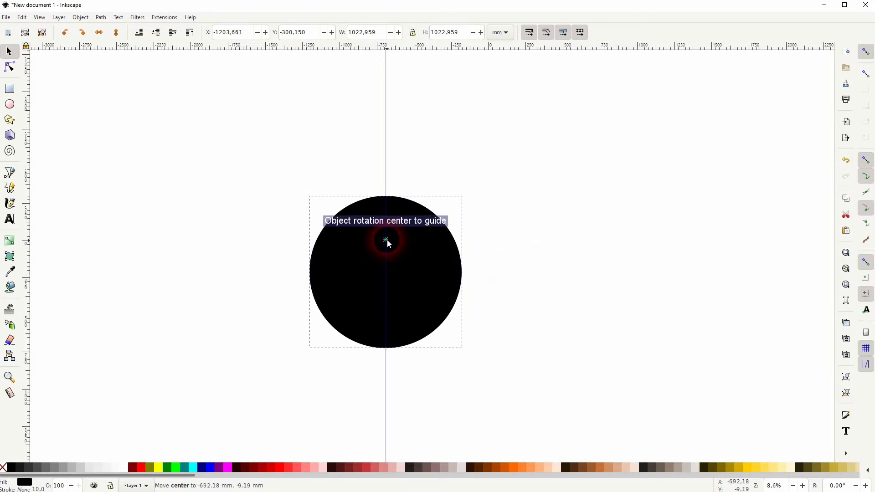
drag(385, 240, 385, 193)
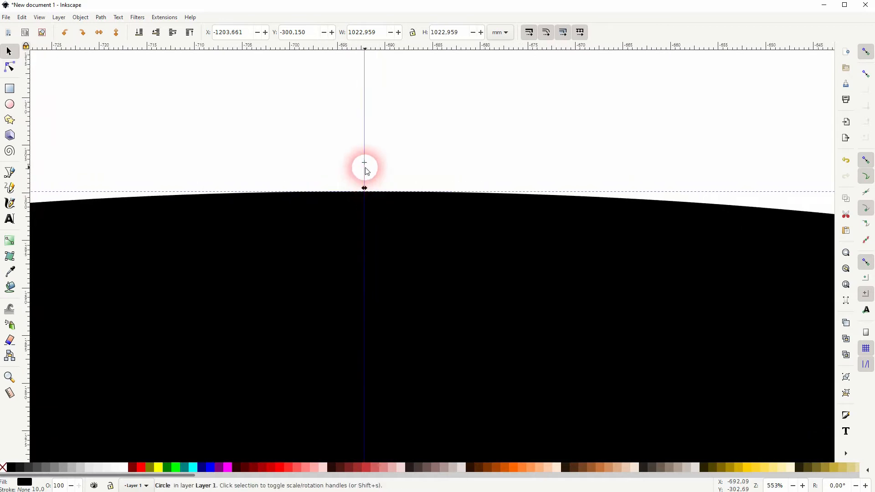
drag(365, 162, 363, 192)
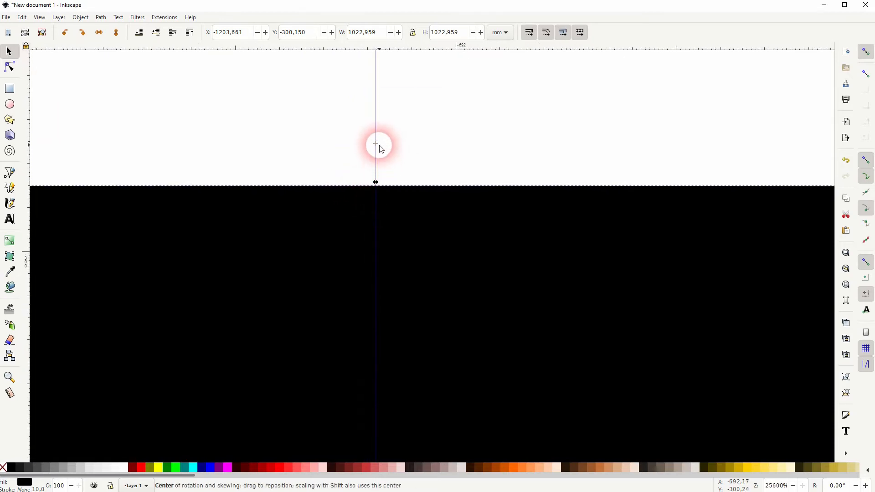
drag(378, 144, 378, 186)
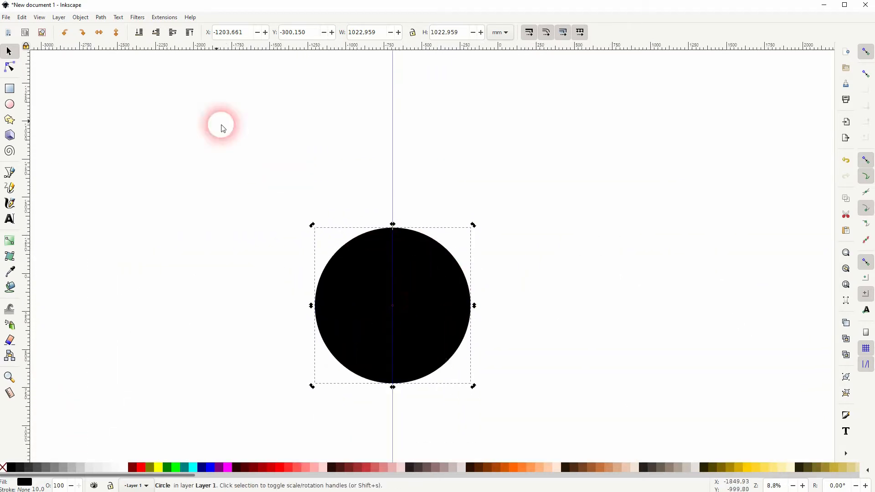
Add circle copies rotated 60° apart around the shared centre, forming six lobes.
click(80, 18)
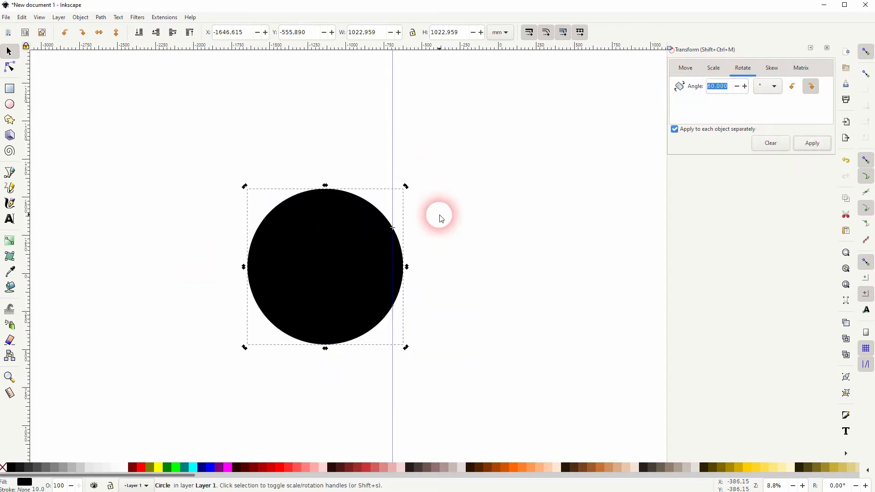
click(812, 143)
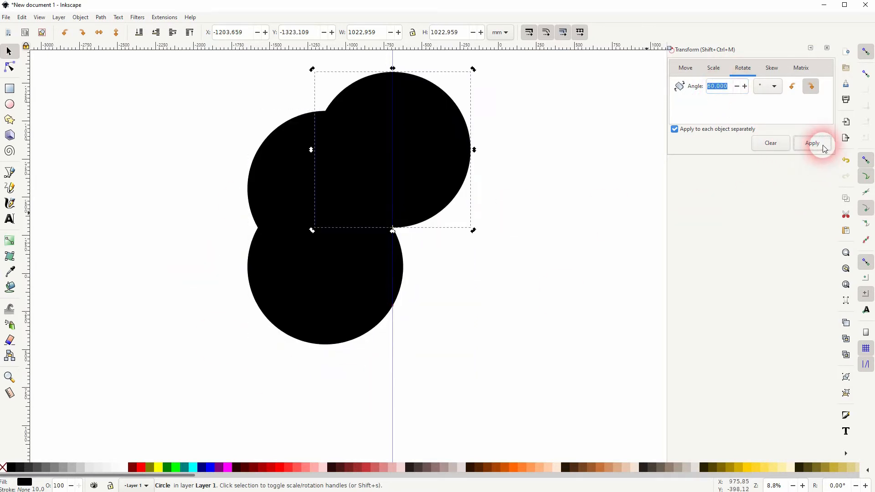
click(812, 143)
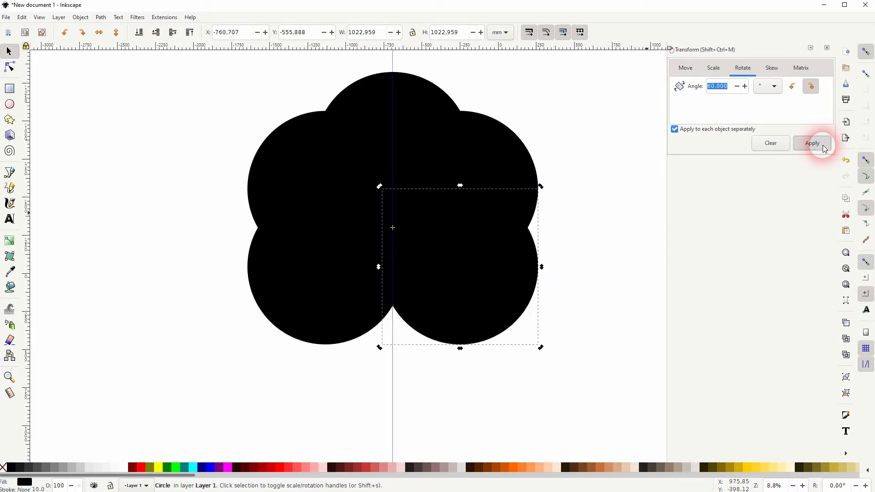
click(811, 143)
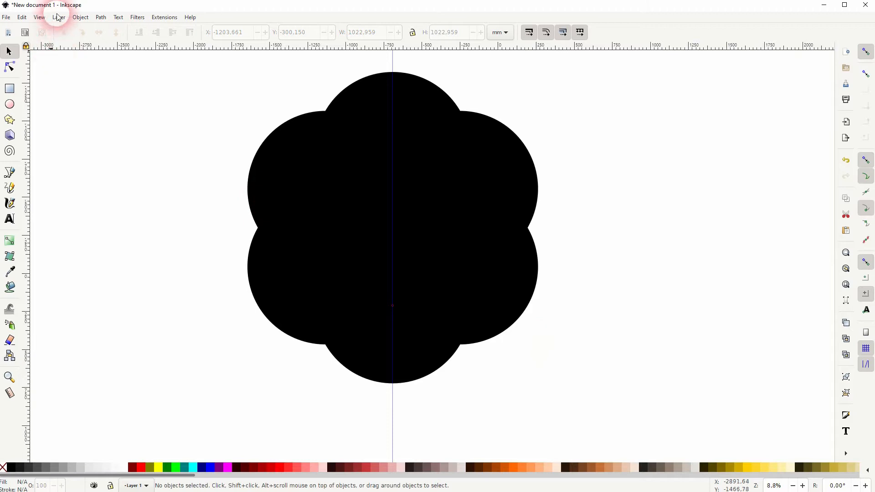
Make all six circles black outlines with no fill, then deselect them.
click(22, 17)
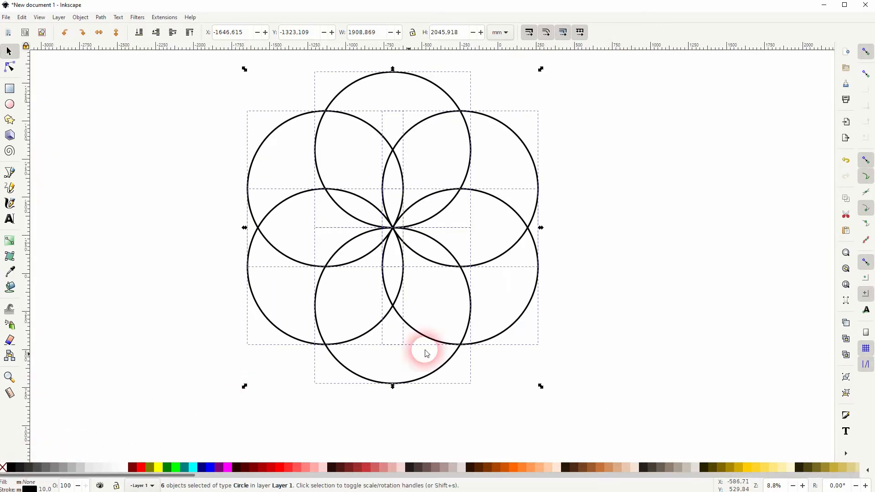
click(608, 215)
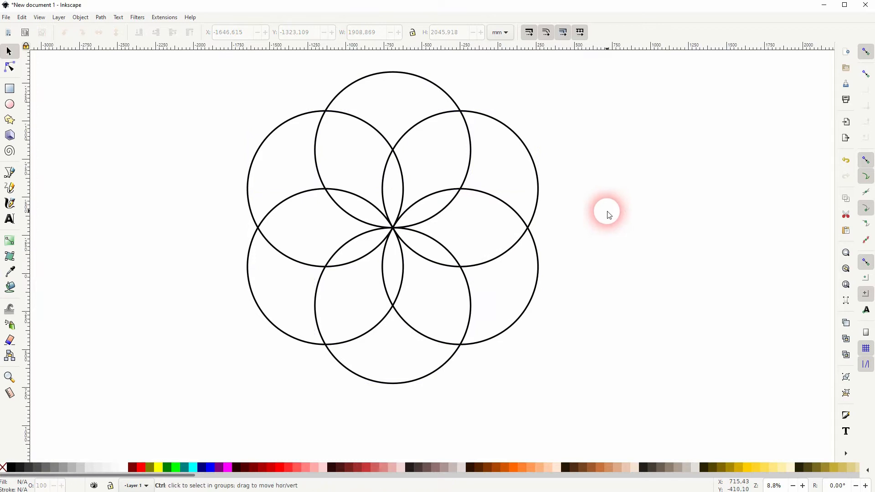
scroll(down, 3)
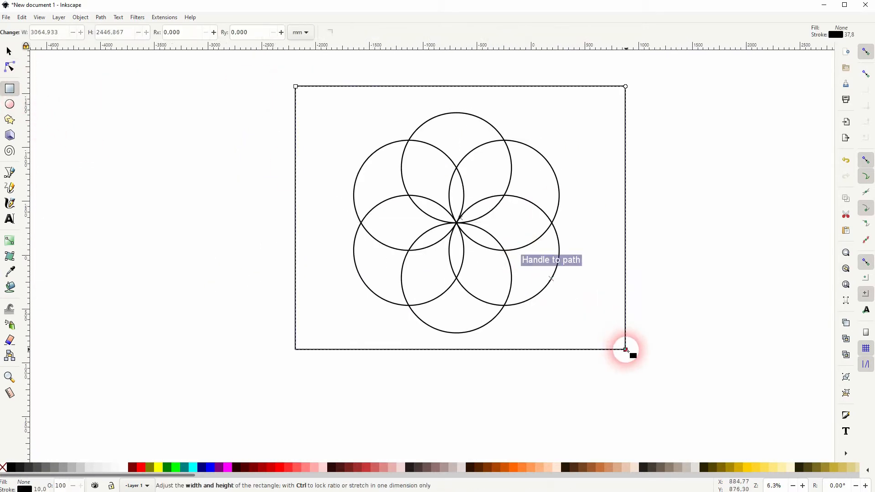
Fill the rectangle dark red and combine the six circle outlines into one path.
click(23, 467)
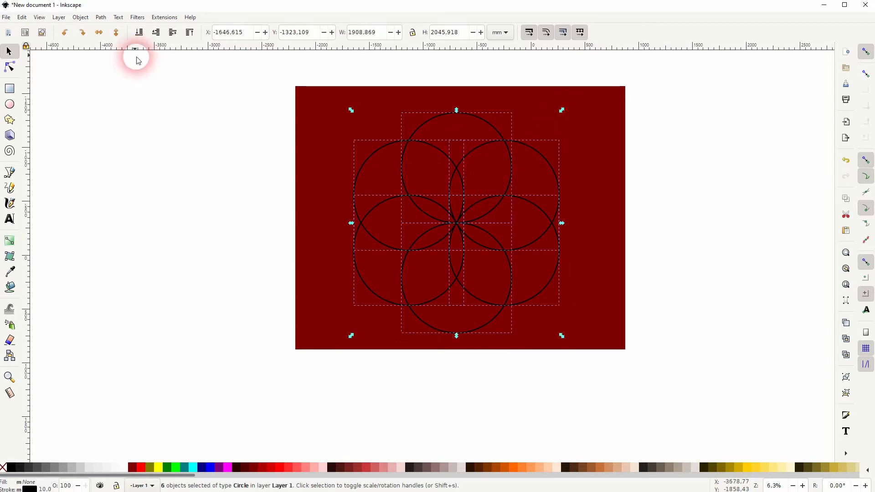
click(100, 17)
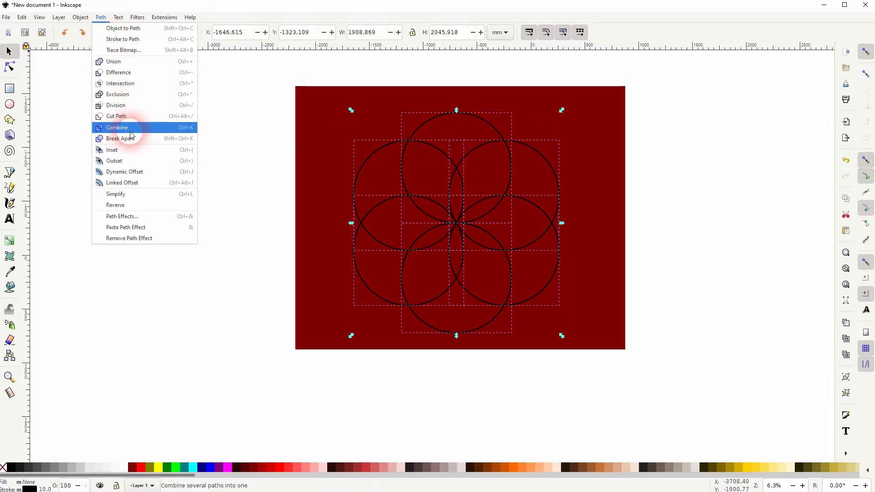
click(117, 127)
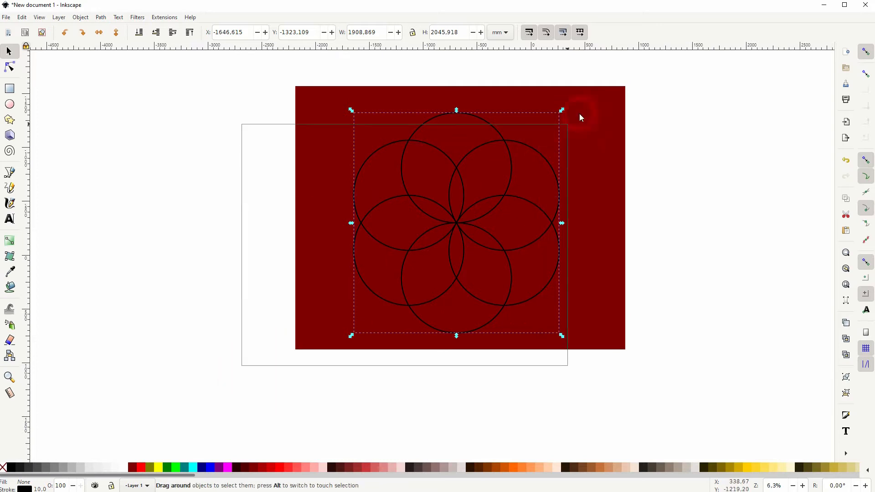
click(100, 17)
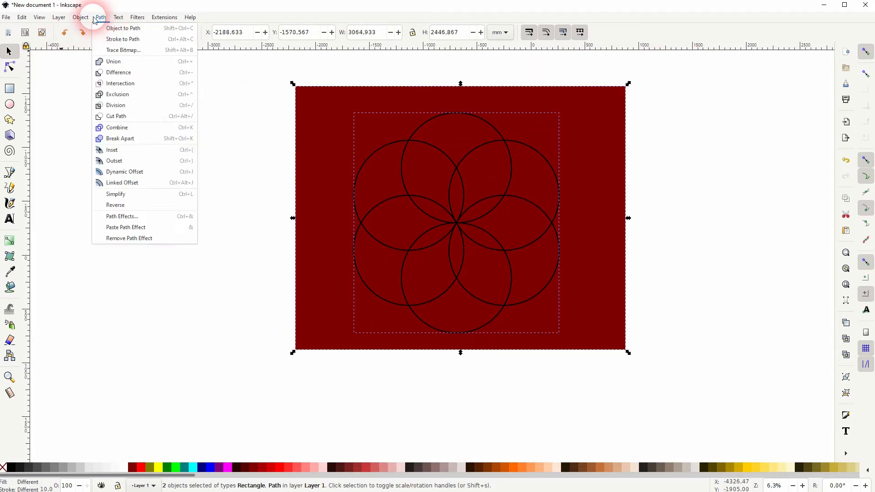
mouse_move(117, 94)
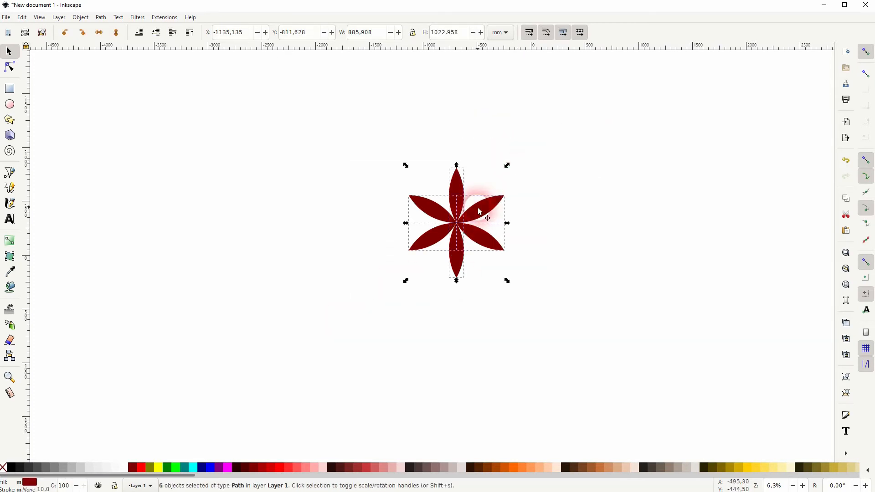
Move the flower to the upper left and snap three copies beside it tip to tip.
drag(456, 223, 191, 191)
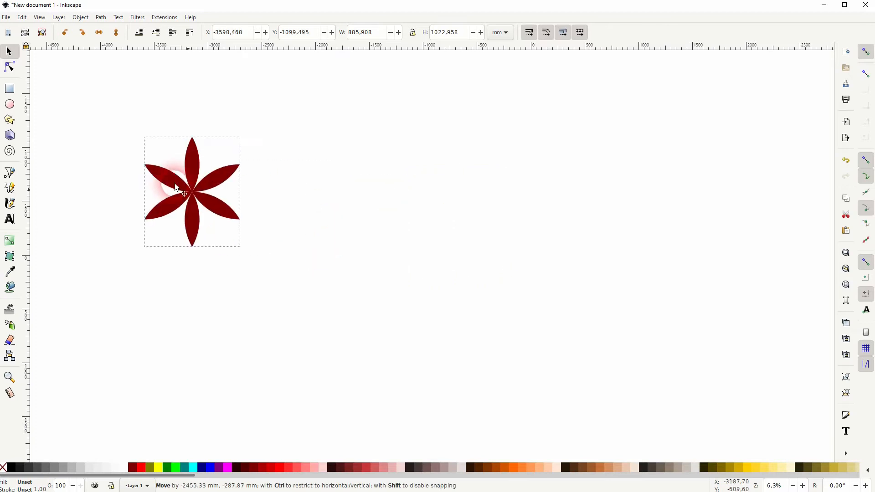
drag(192, 191, 146, 161)
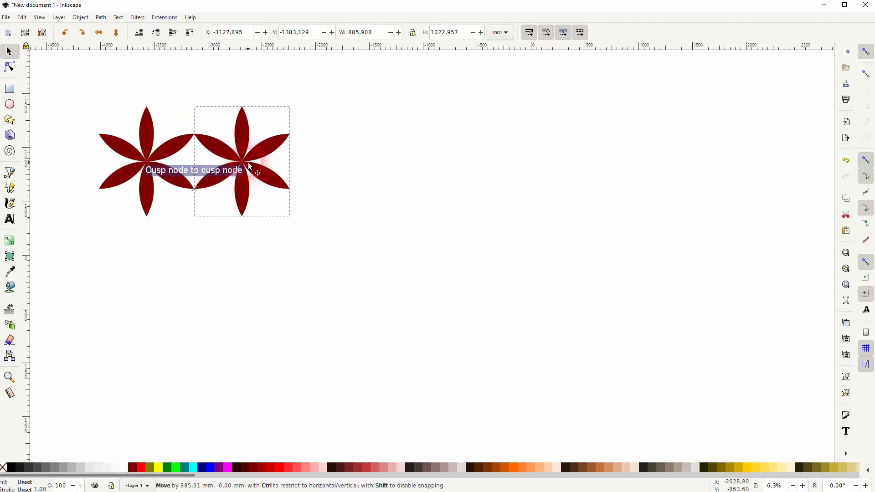
drag(249, 165, 346, 164)
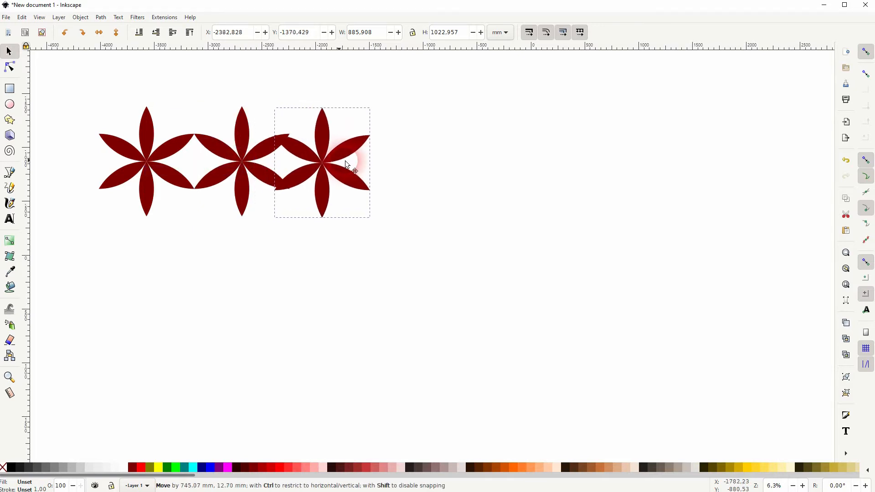
drag(321, 162, 432, 161)
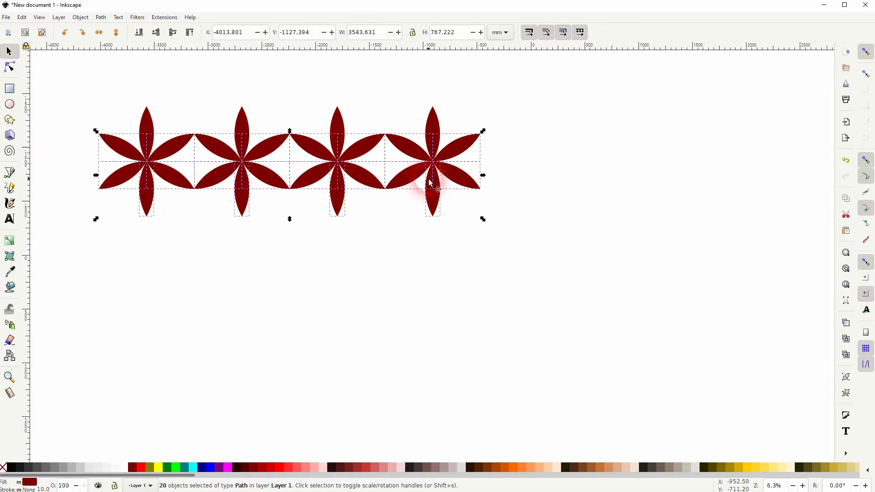
Drag copies of the four-flower row downward so they interlock into several rows.
drag(434, 175, 472, 287)
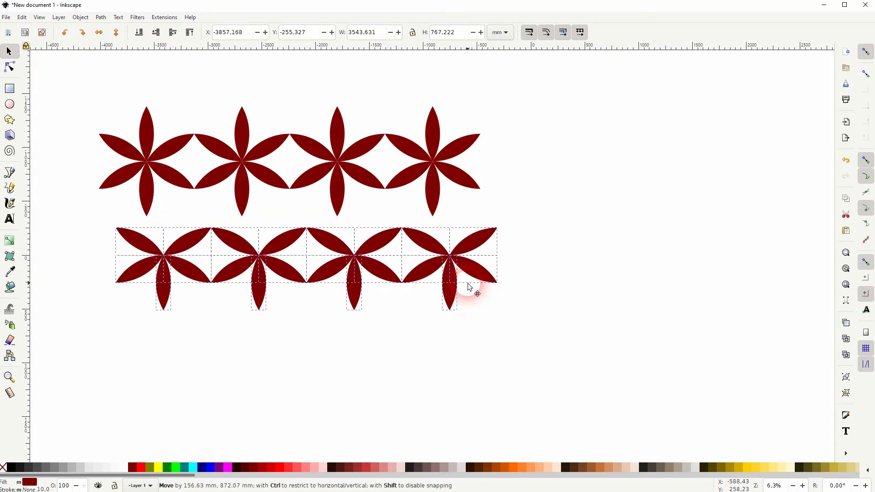
drag(472, 287, 457, 250)
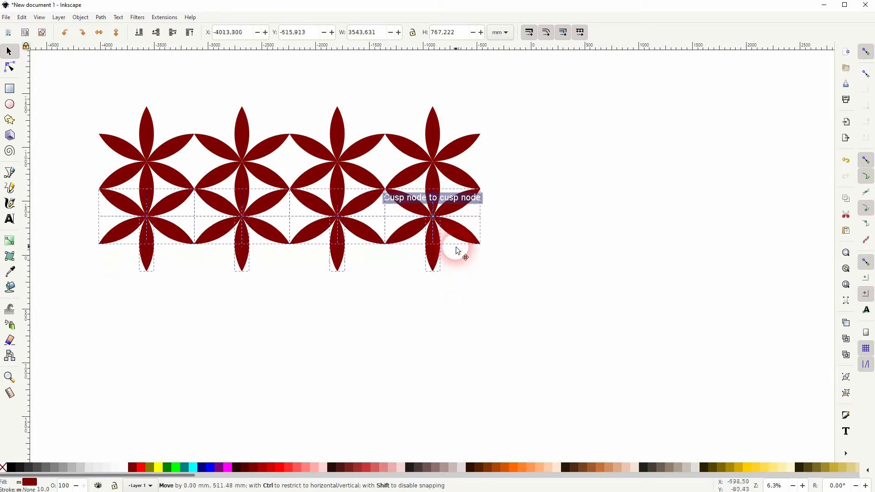
drag(457, 250, 477, 317)
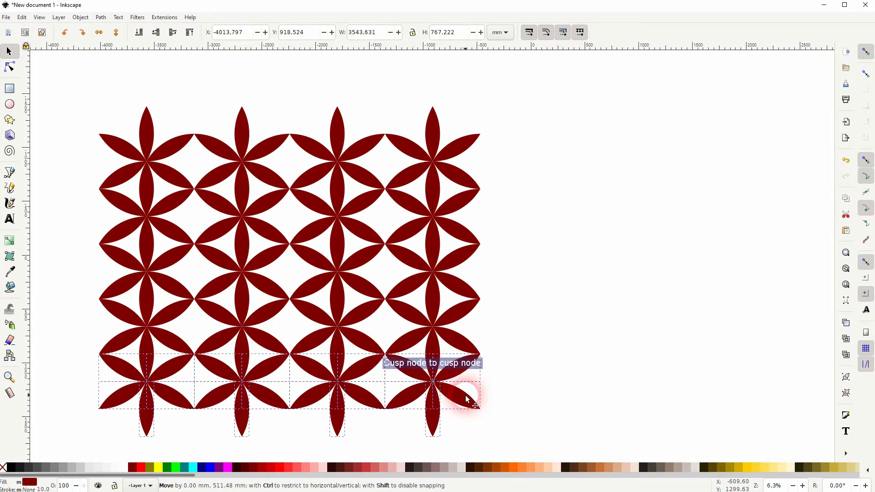
scroll(down, 3)
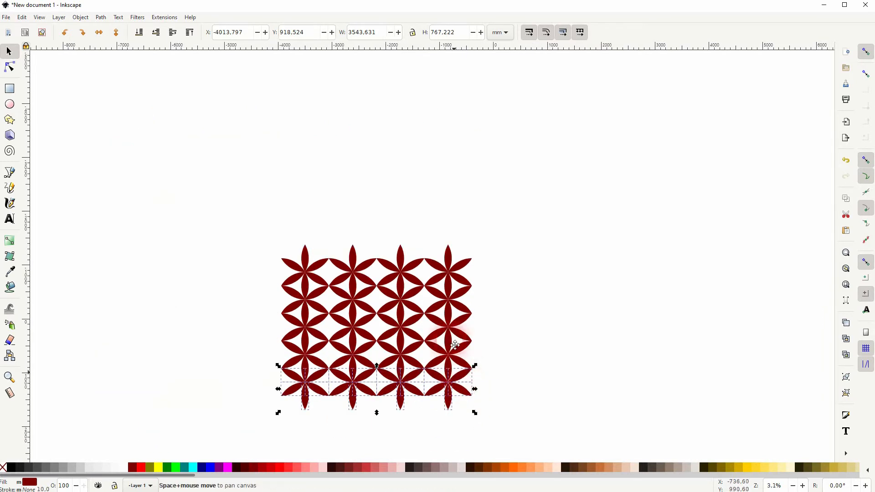
drag(455, 345, 447, 357)
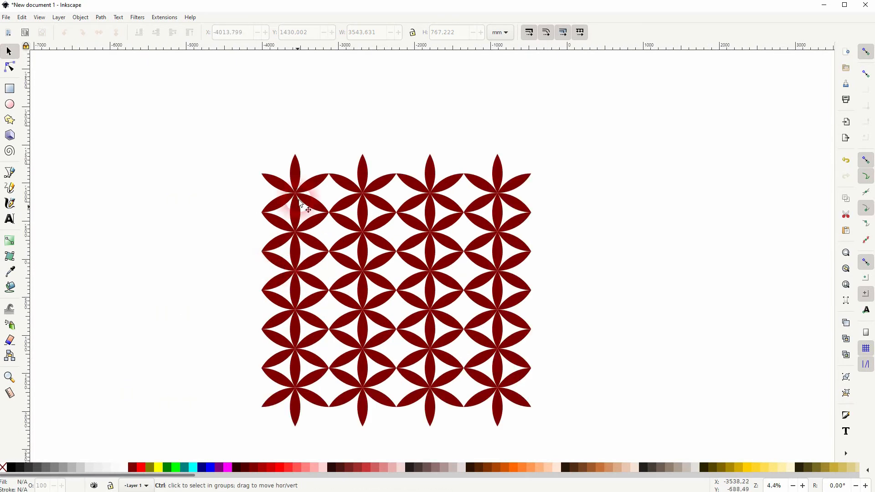
click(297, 184)
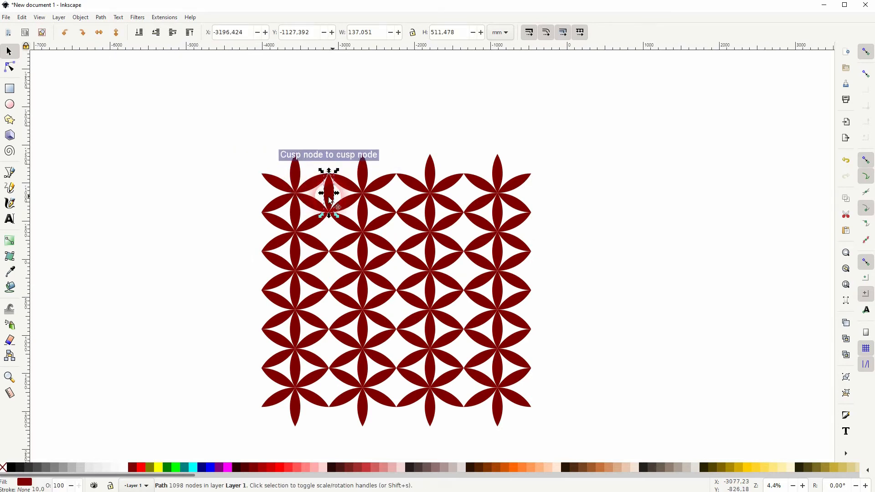
Select vertical petals in three interior columns and fill them bright red.
drag(330, 198, 331, 246)
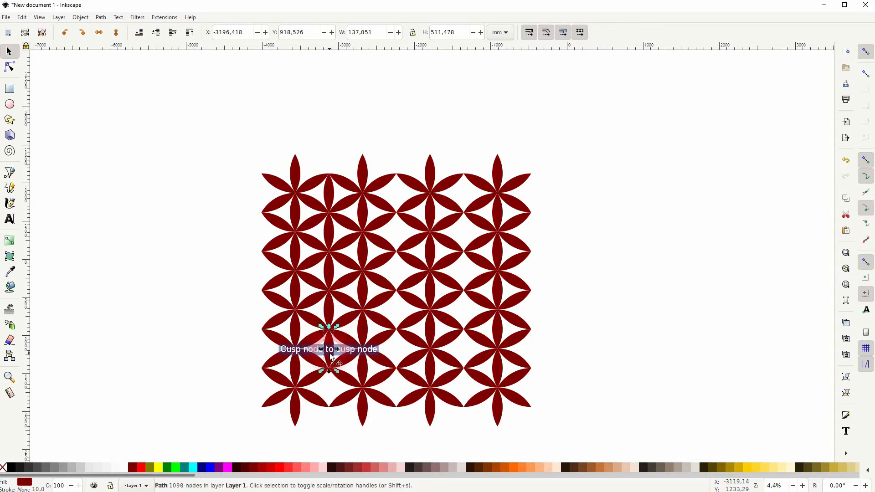
drag(329, 346, 331, 391)
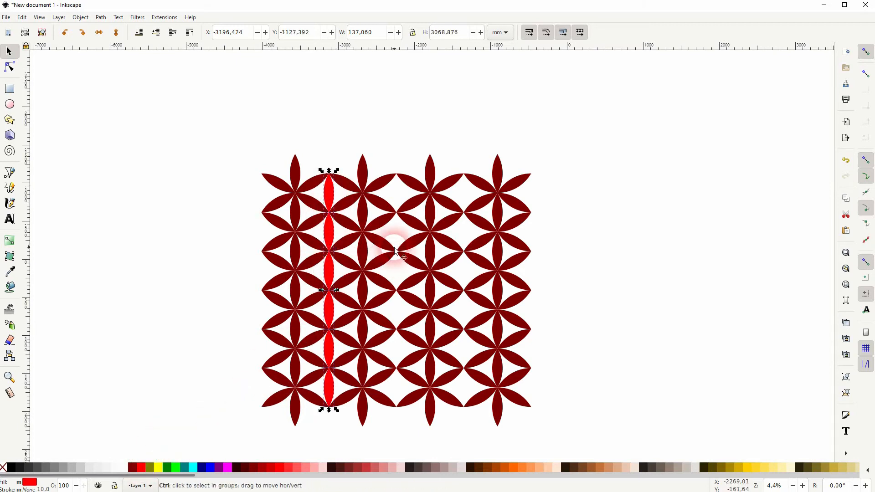
drag(329, 251, 398, 189)
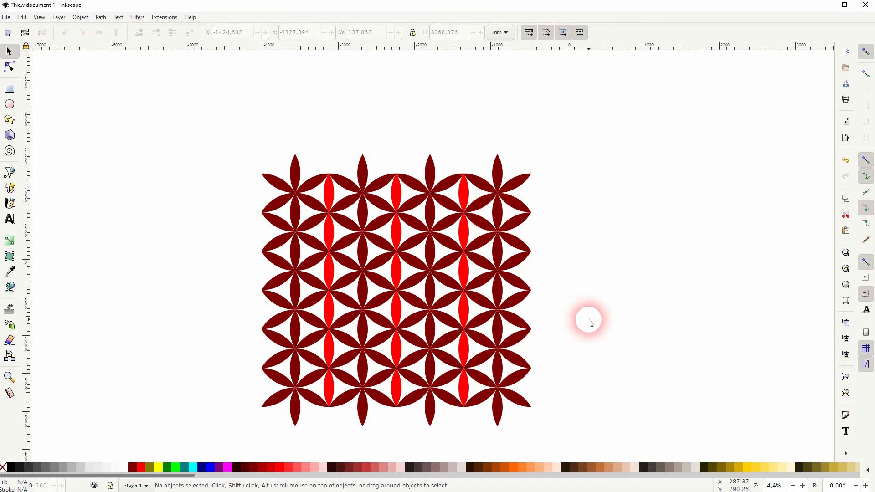
mouse_move(339, 298)
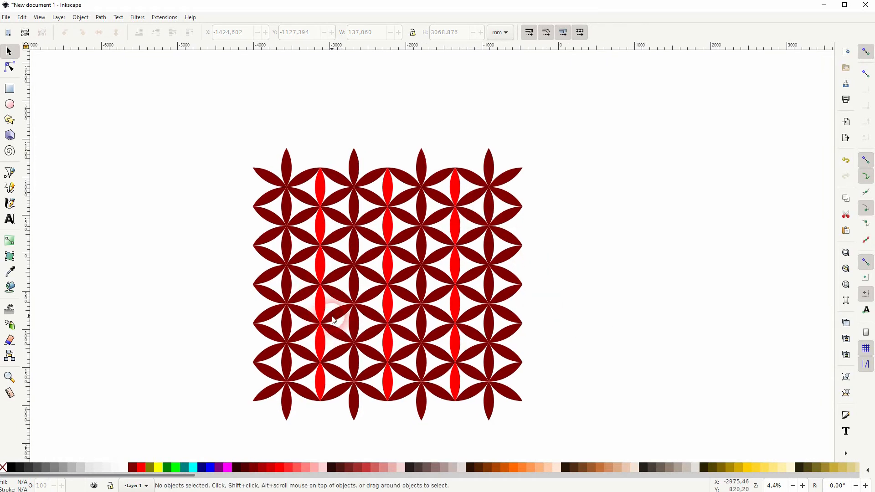
mouse_move(347, 215)
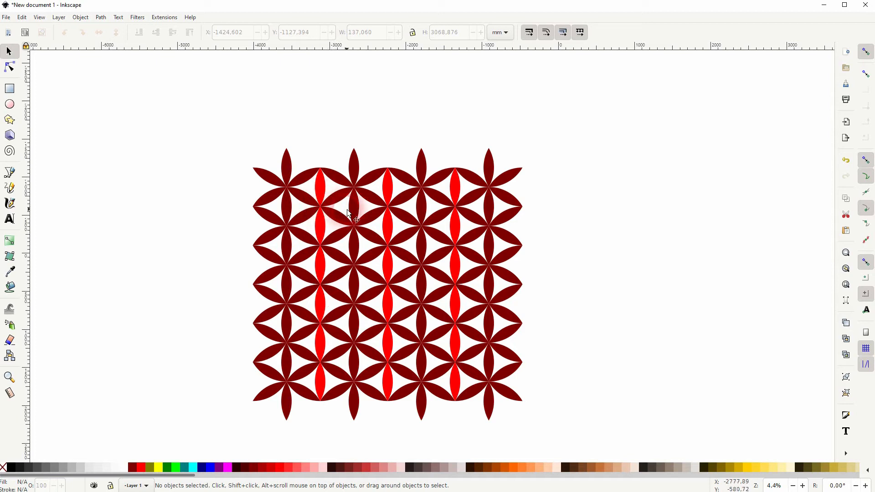
Colour the six-petal rings around the left and right flowers olive.
click(304, 218)
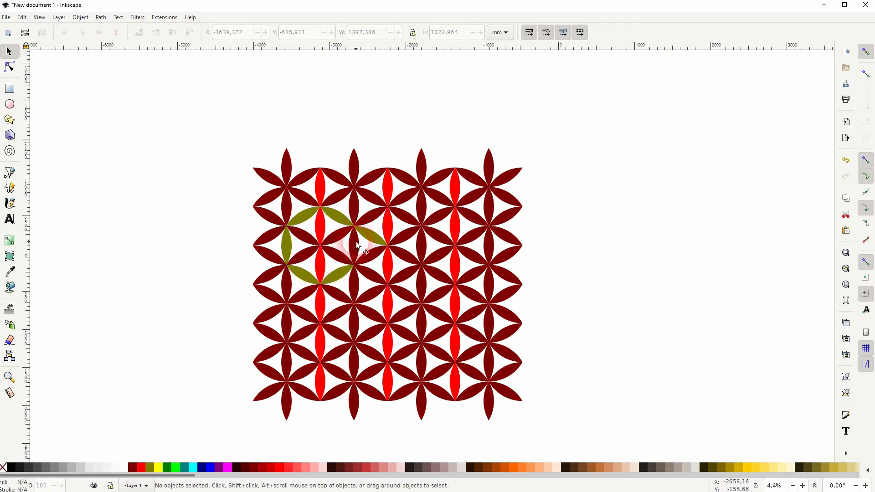
click(352, 246)
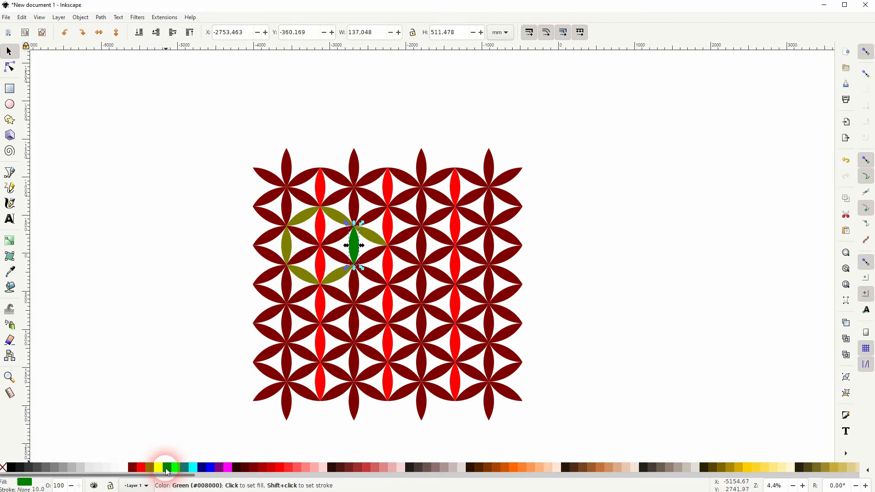
click(248, 306)
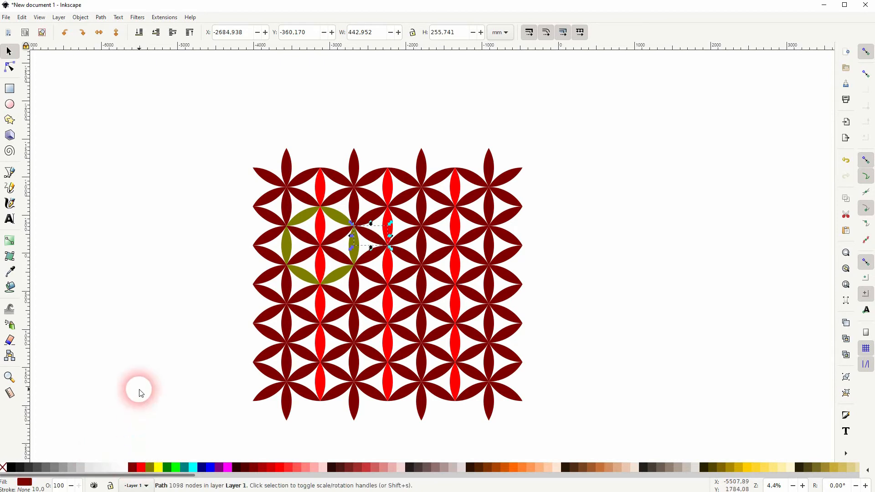
click(477, 223)
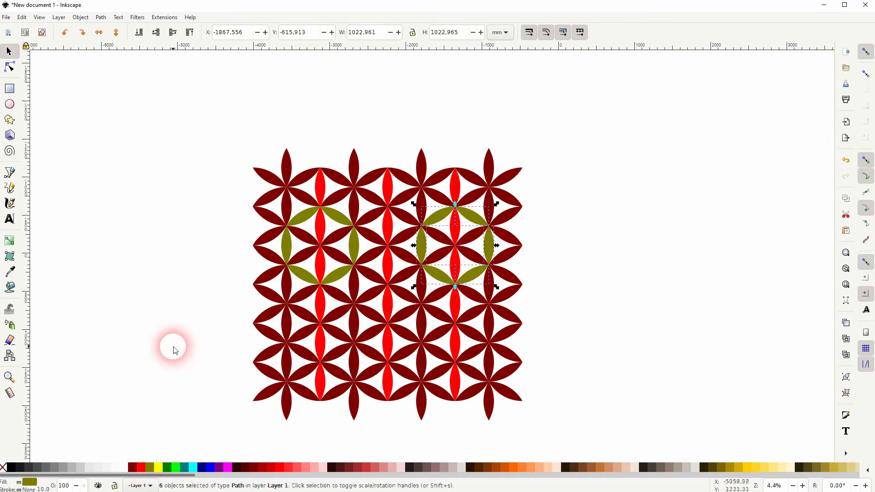
click(485, 231)
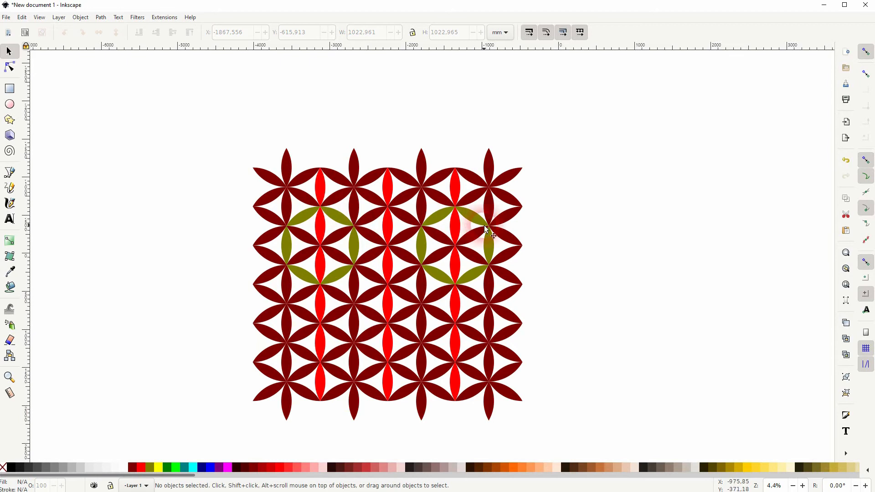
mouse_move(444, 203)
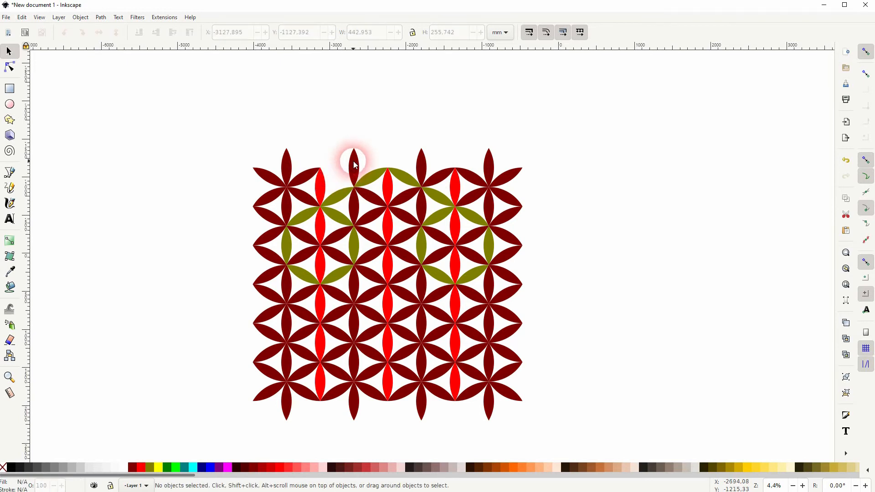
Delete the stray petals at the top, top right and bottom outside the hexagon.
drag(354, 162, 296, 173)
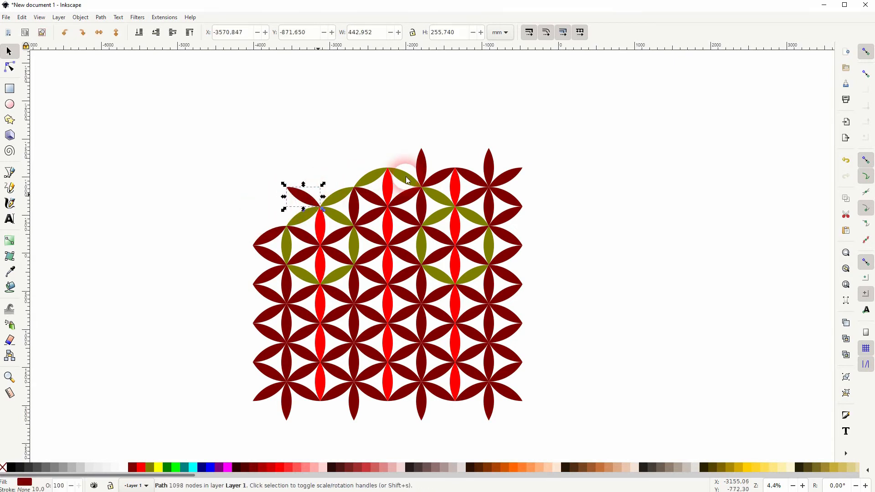
drag(303, 199, 438, 179)
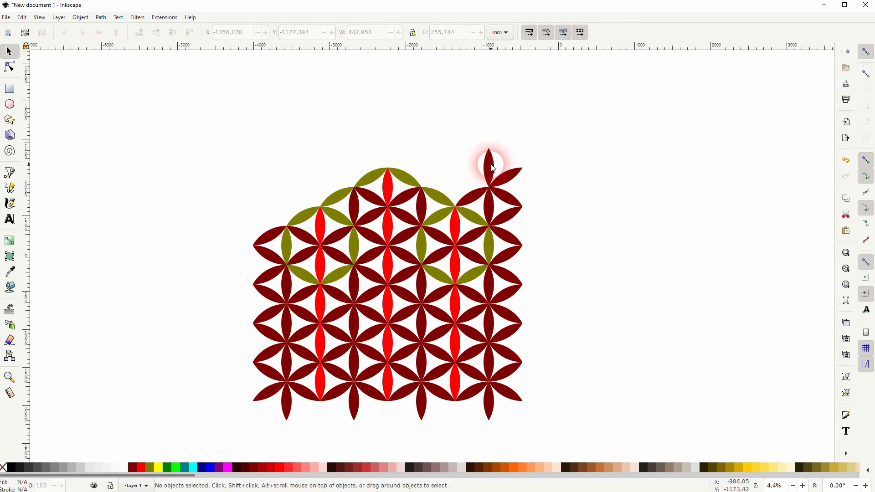
click(490, 167)
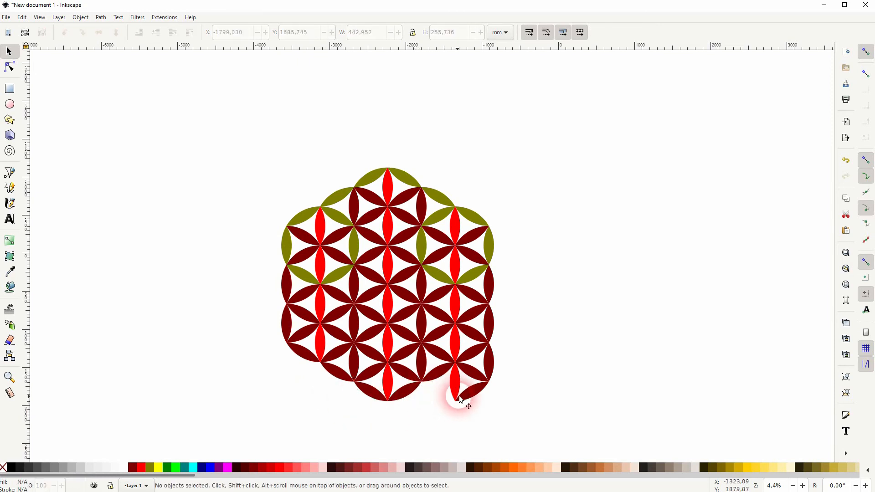
click(457, 394)
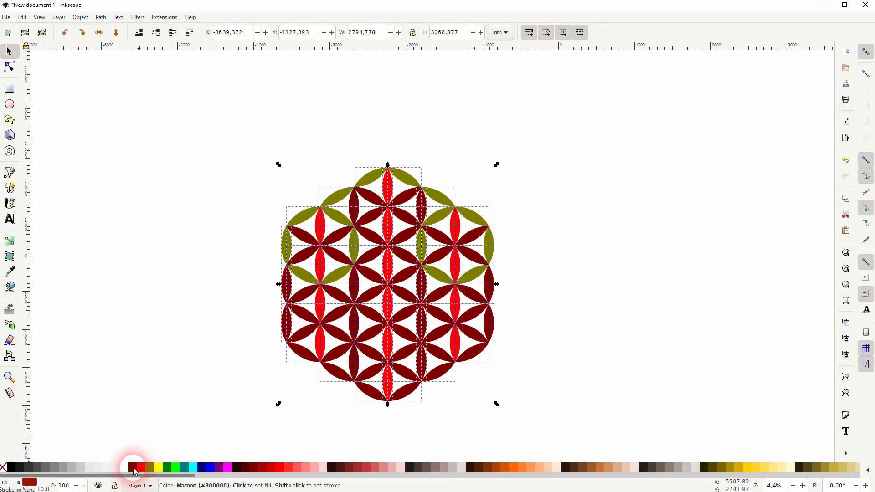
Recolour all petals maroon and draw a black-stroked, unfilled circle enclosing the pattern.
click(557, 366)
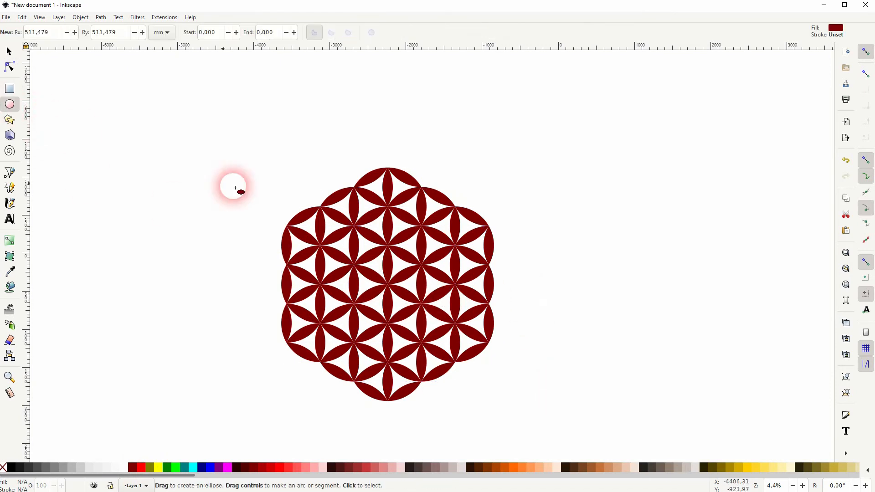
drag(234, 187, 507, 416)
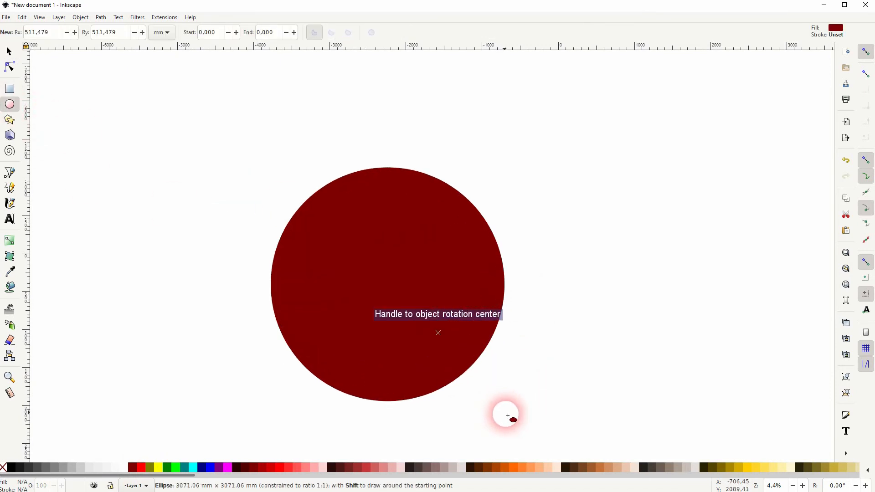
click(8, 51)
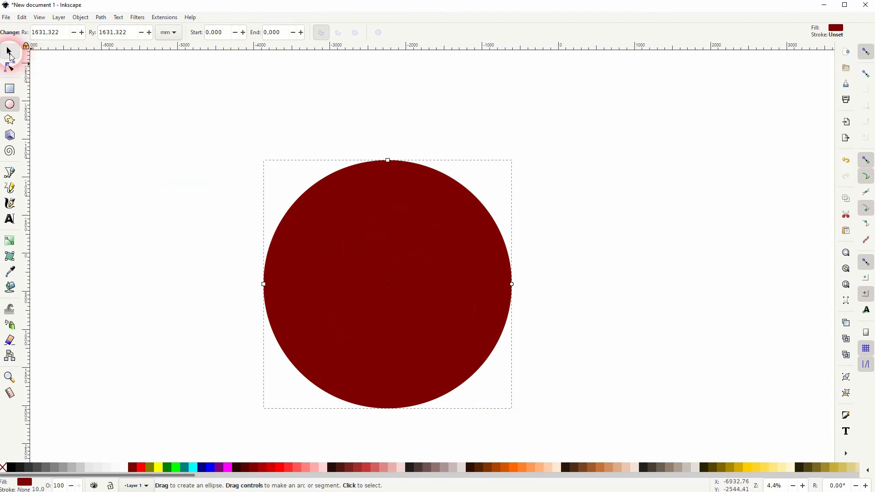
click(9, 51)
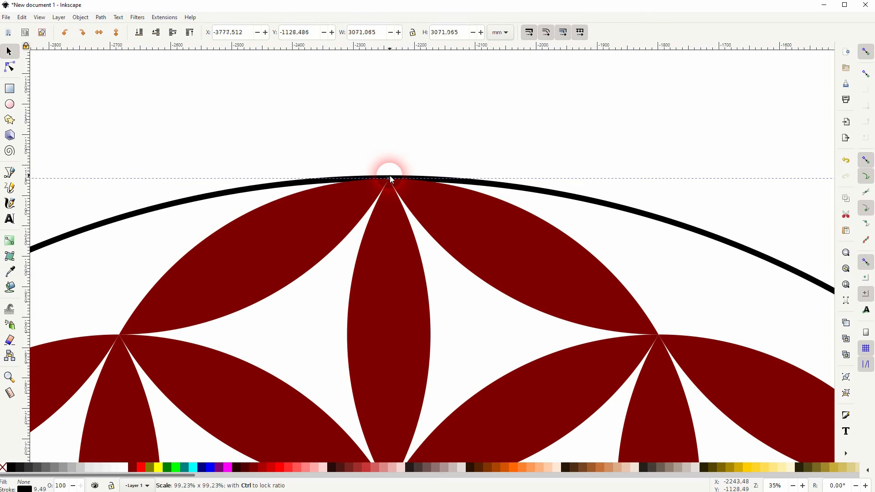
scroll(down, 3)
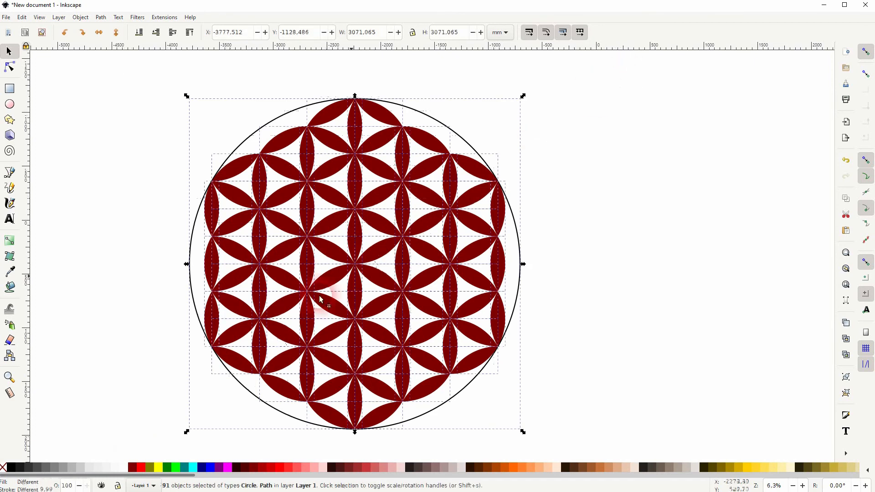
Make all petals and the bounding circle unfilled black outlines, then select them all.
click(5, 468)
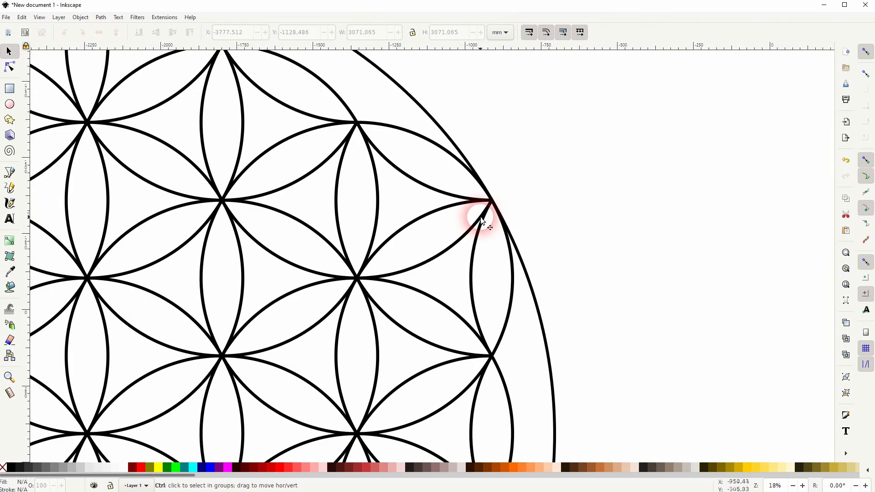
scroll(down, 3)
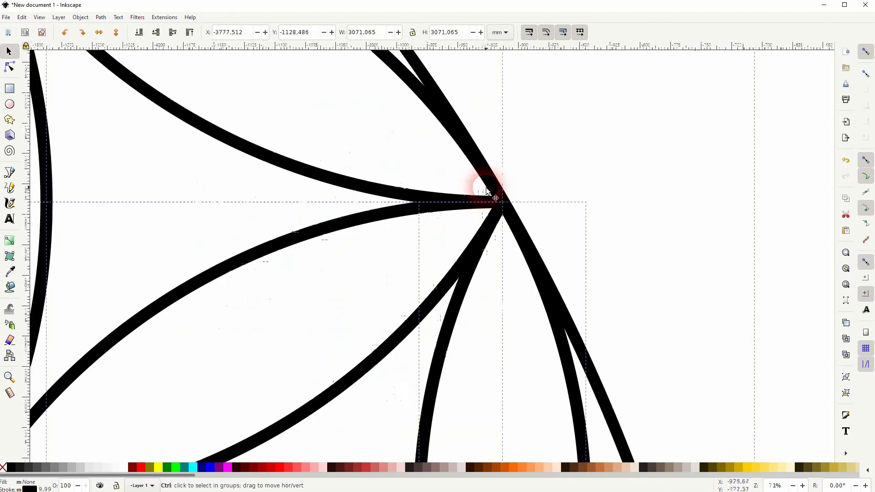
click(80, 17)
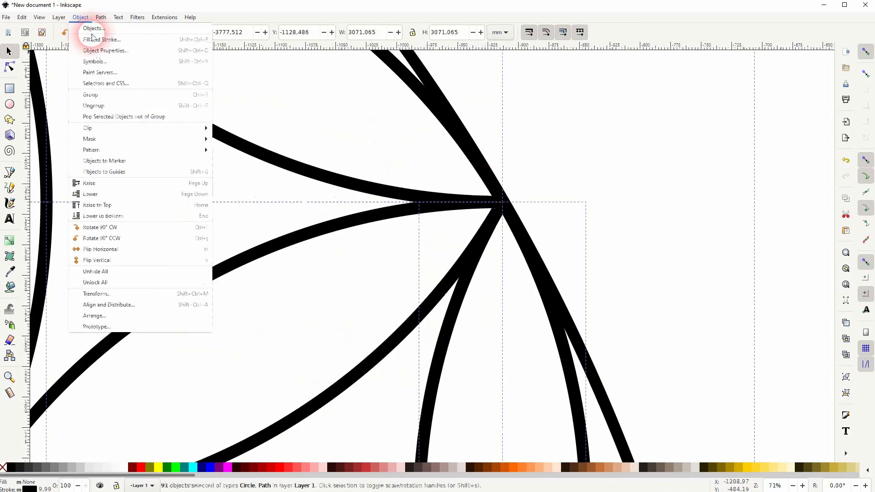
Set the stroke join to round for all outlined shapes in Fill and Stroke.
click(101, 39)
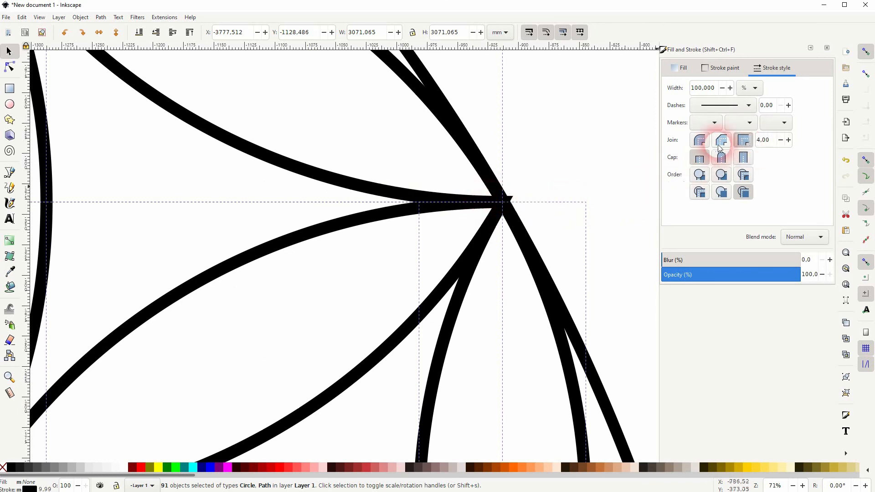
click(721, 139)
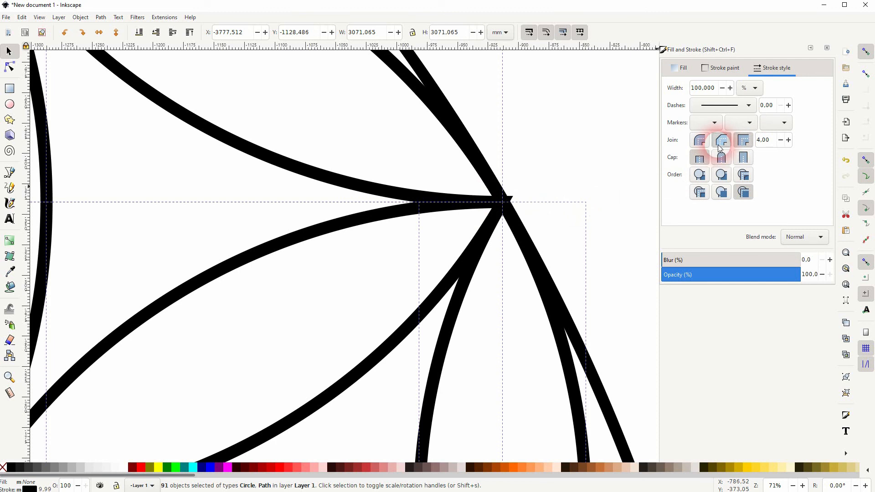
click(699, 139)
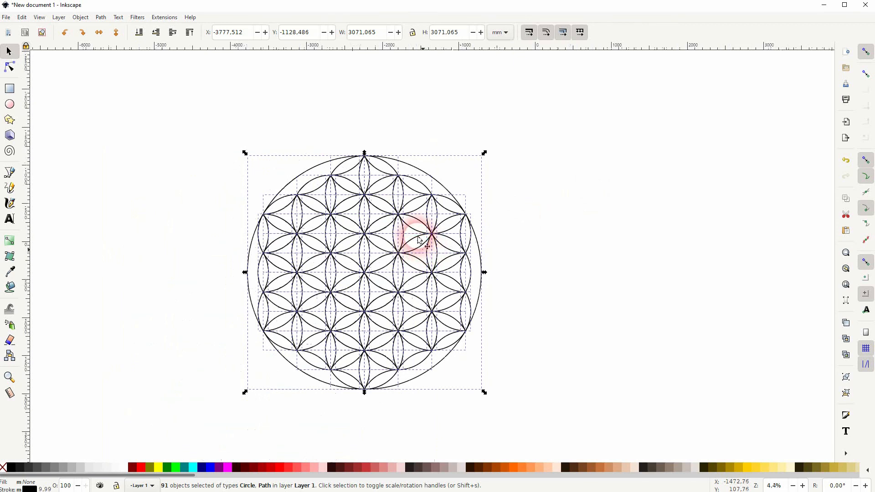
mouse_move(345, 296)
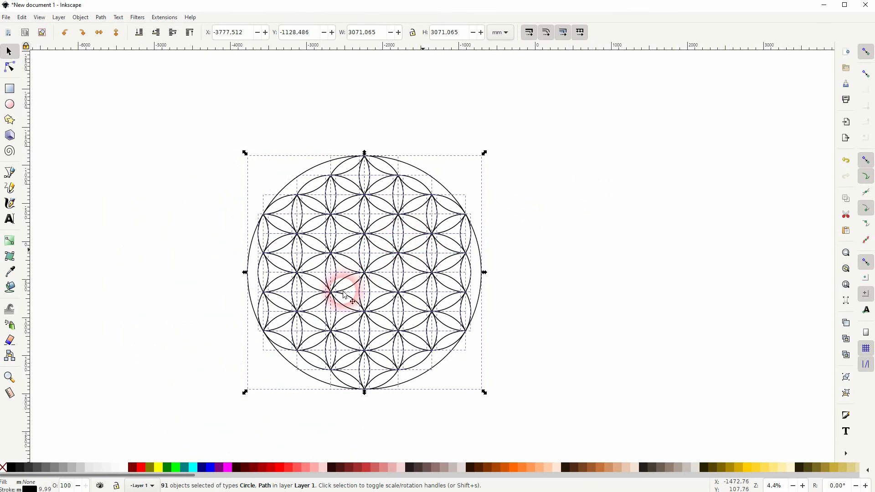